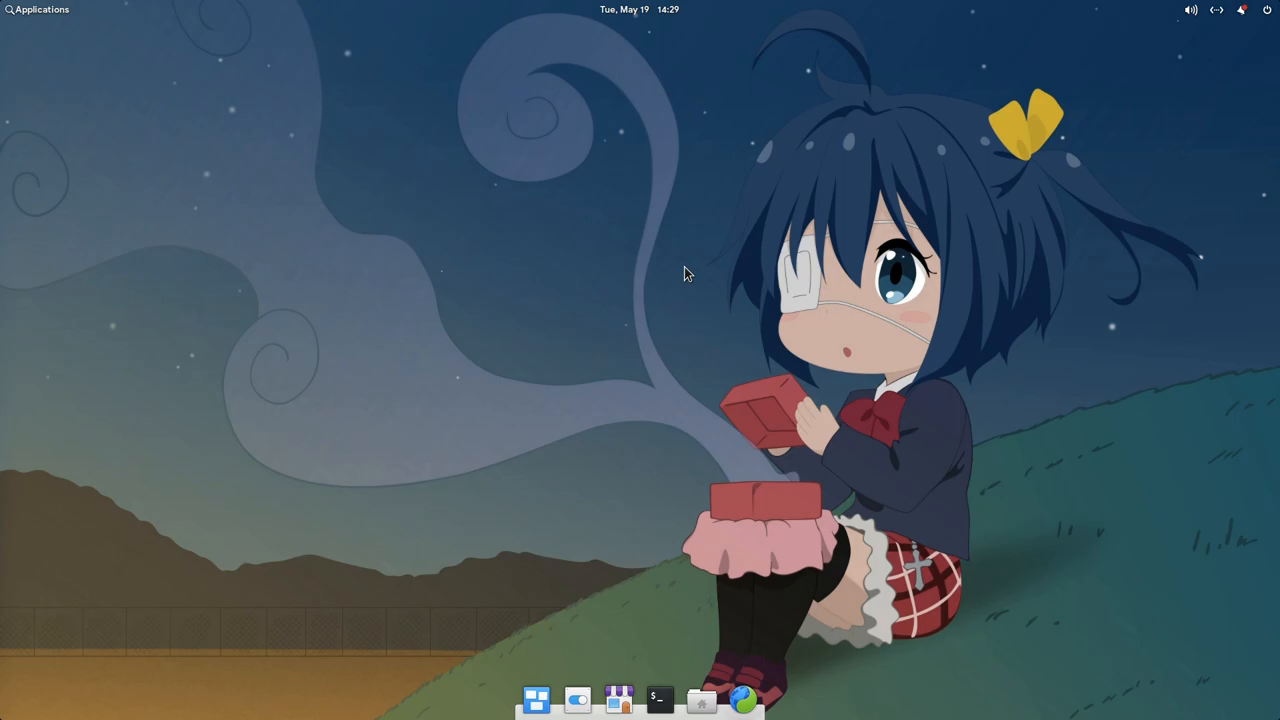
{"action": "mouse_move", "coordinate": [735, 530]}
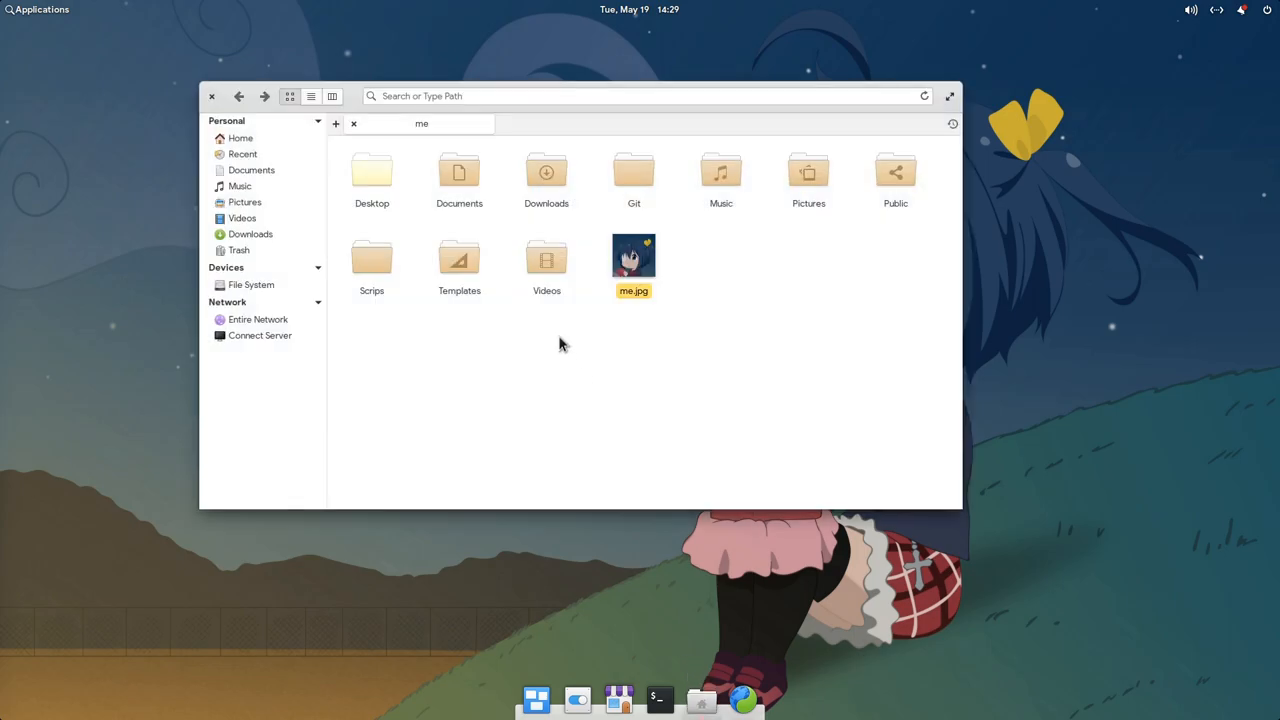
Add home-folder tabs, then launch the Terminal at the home folder from the folder's Open in menu.
{"action": "left_click", "coordinate": [335, 123]}
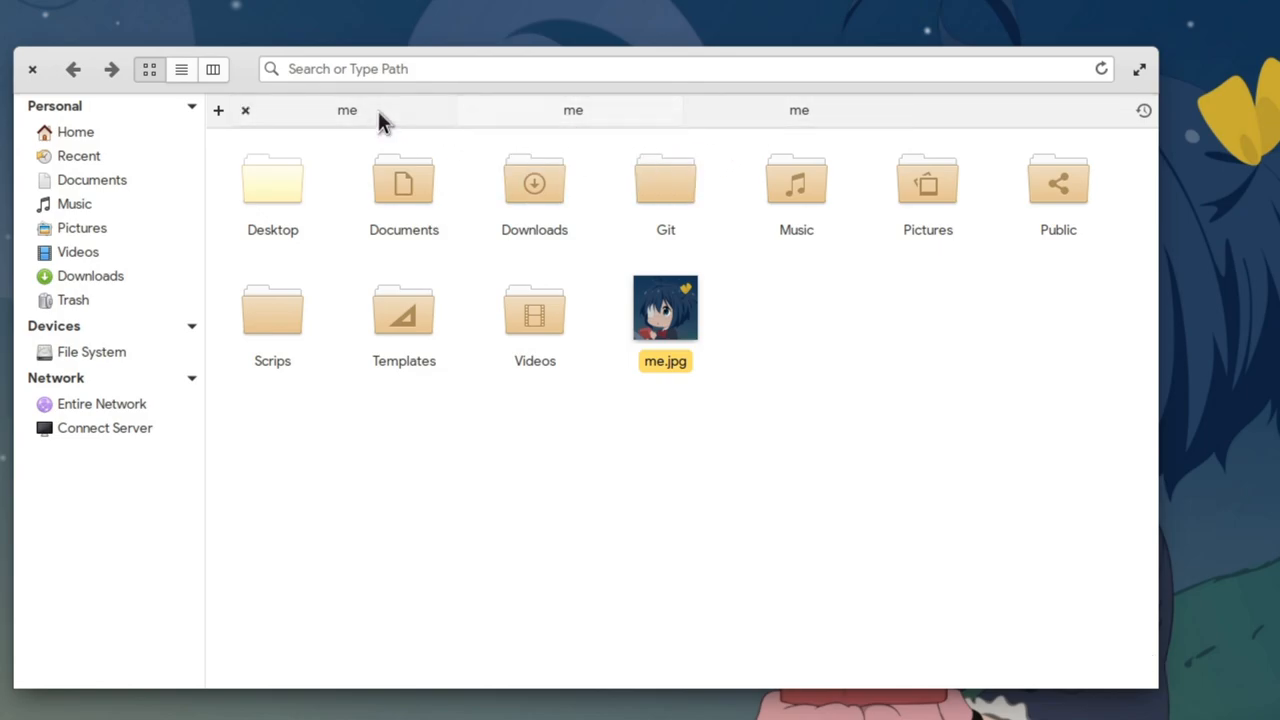
{"action": "right_click", "coordinate": [790, 335]}
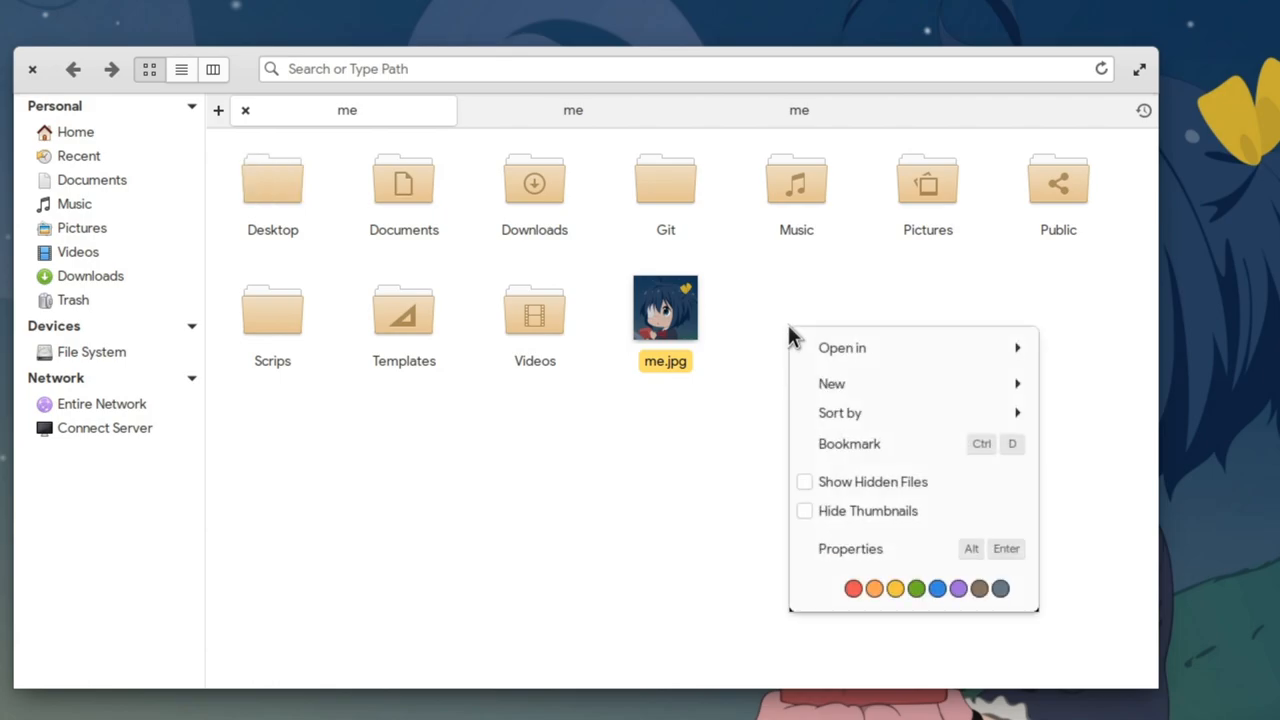
{"action": "mouse_move", "coordinate": [842, 347]}
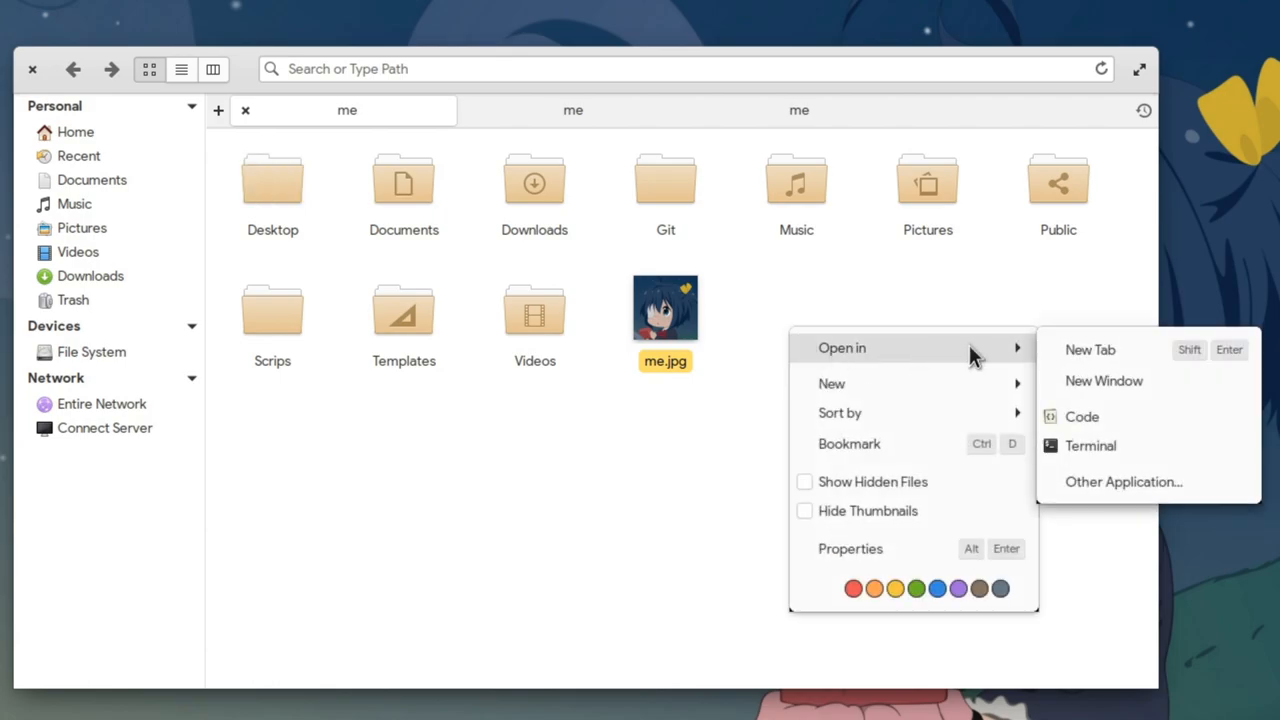
{"action": "mouse_move", "coordinate": [1112, 455]}
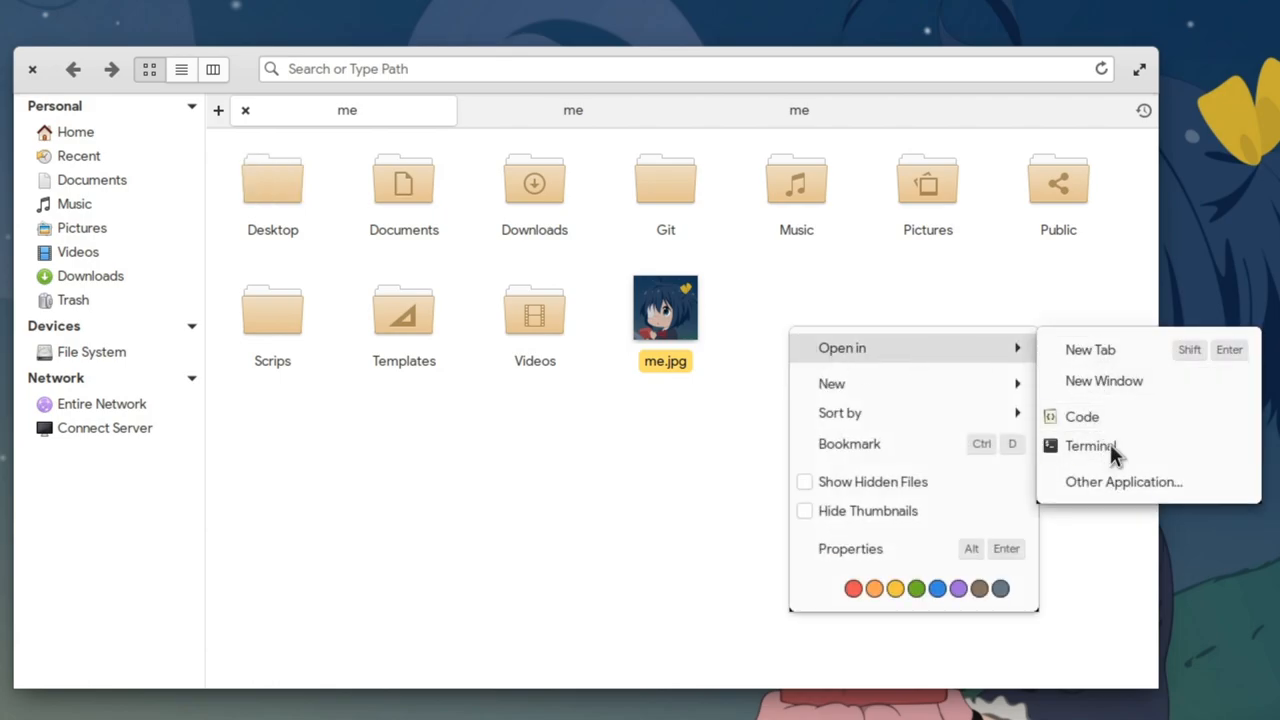
{"action": "left_click", "coordinate": [1091, 445]}
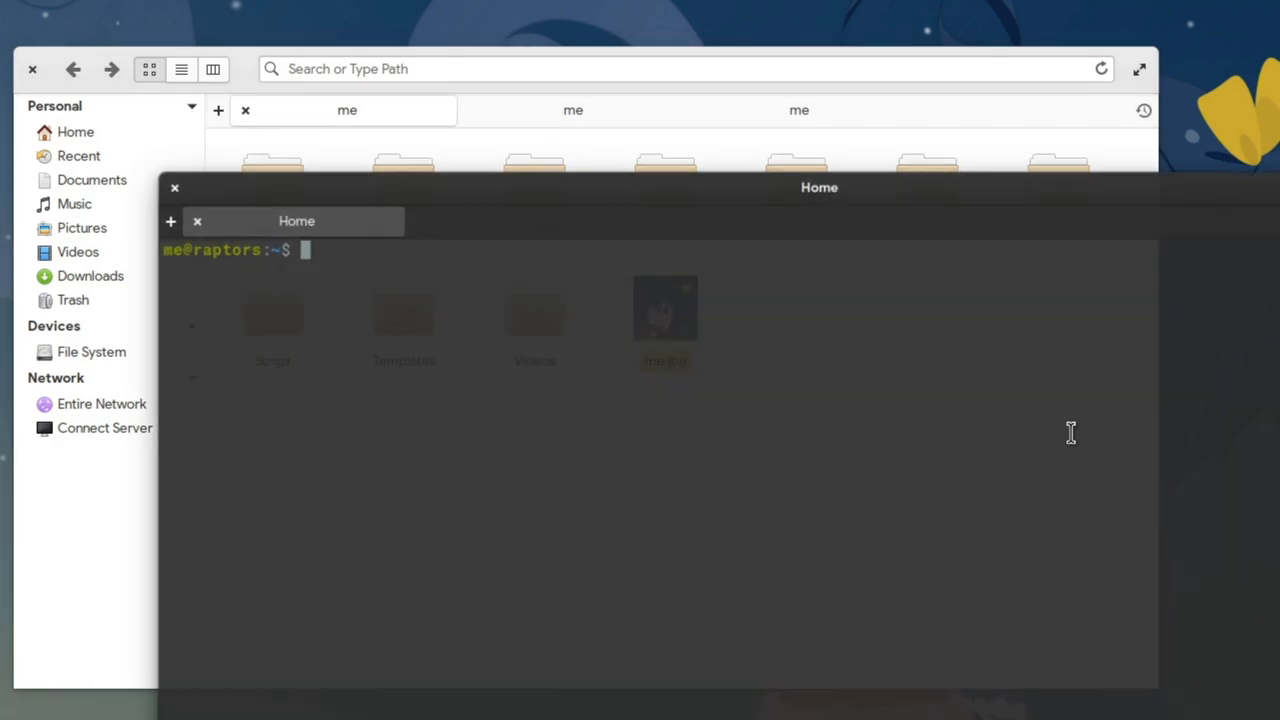
Add Home tabs in the Terminal tab bar until three sit side by side.
{"action": "left_click", "coordinate": [170, 221]}
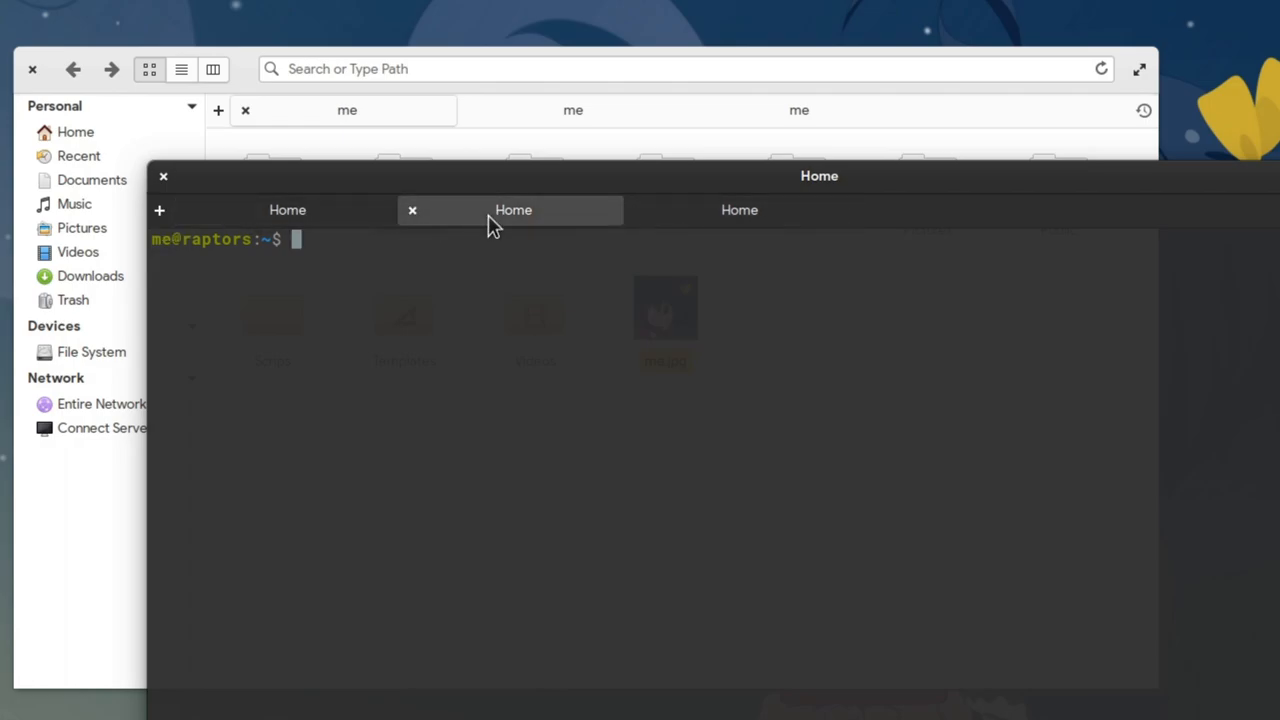
{"action": "mouse_move", "coordinate": [353, 230]}
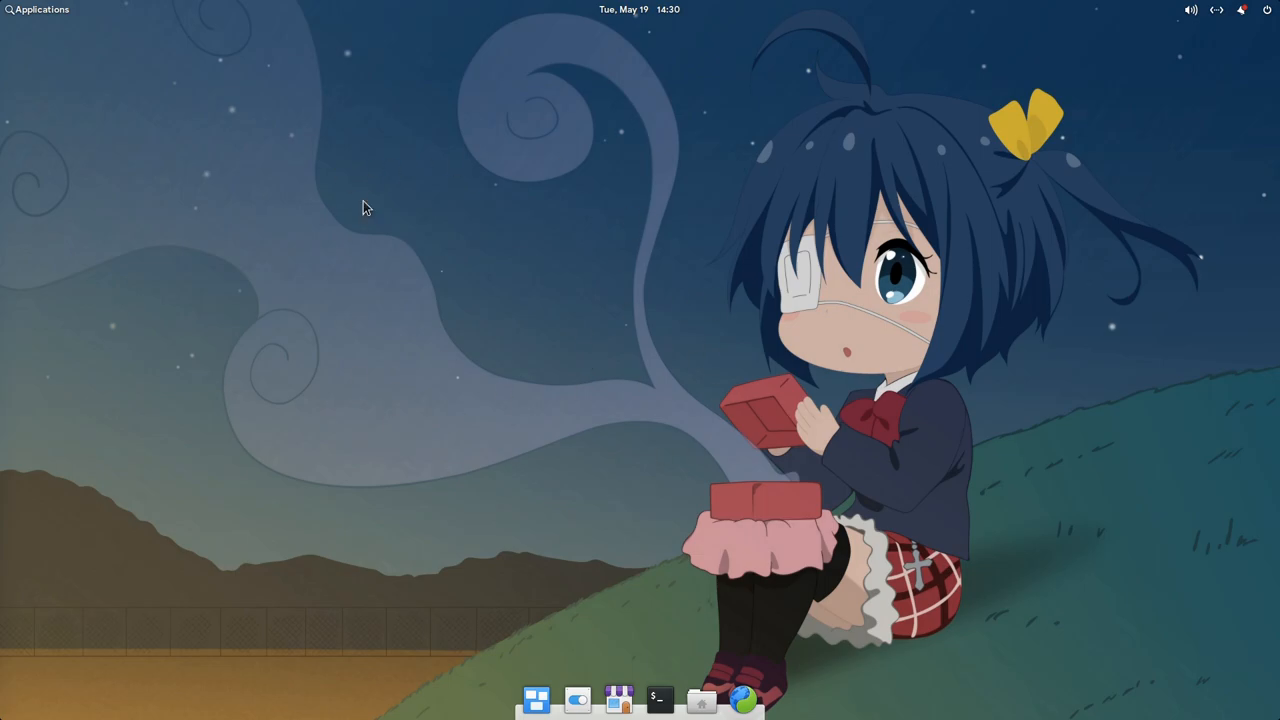
{"action": "mouse_move", "coordinate": [220, 358]}
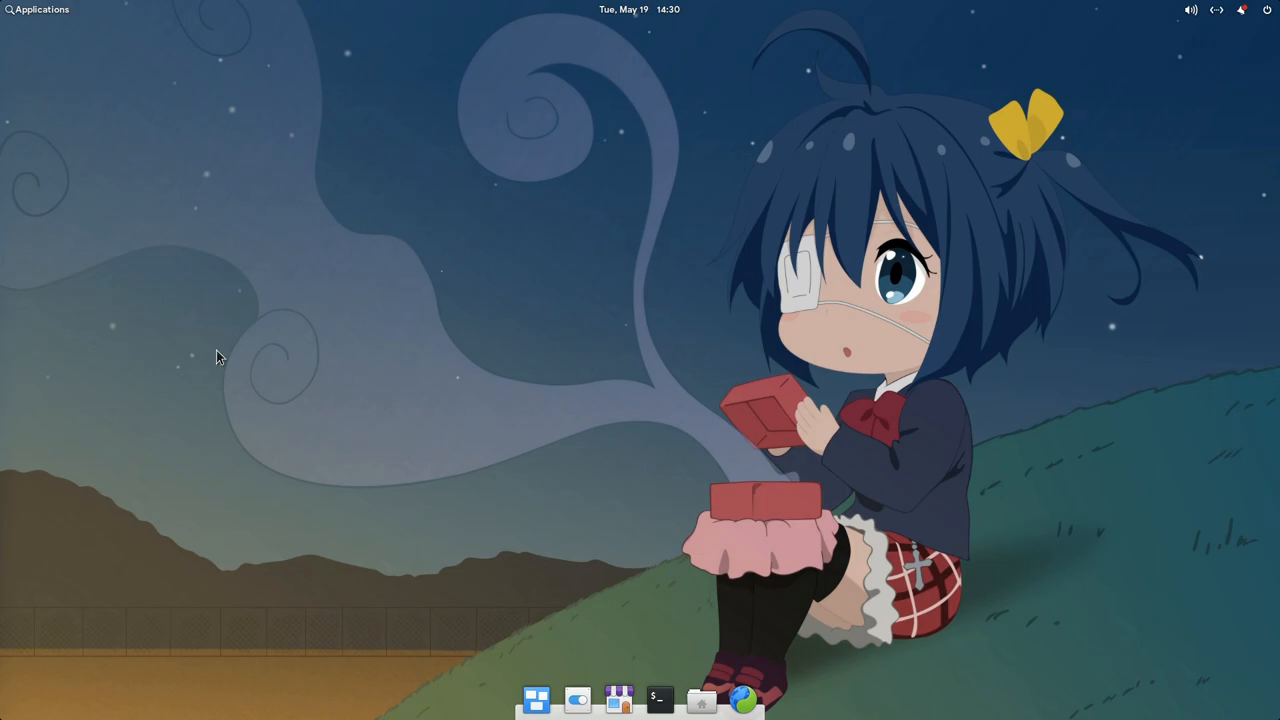
{"action": "mouse_move", "coordinate": [365, 373]}
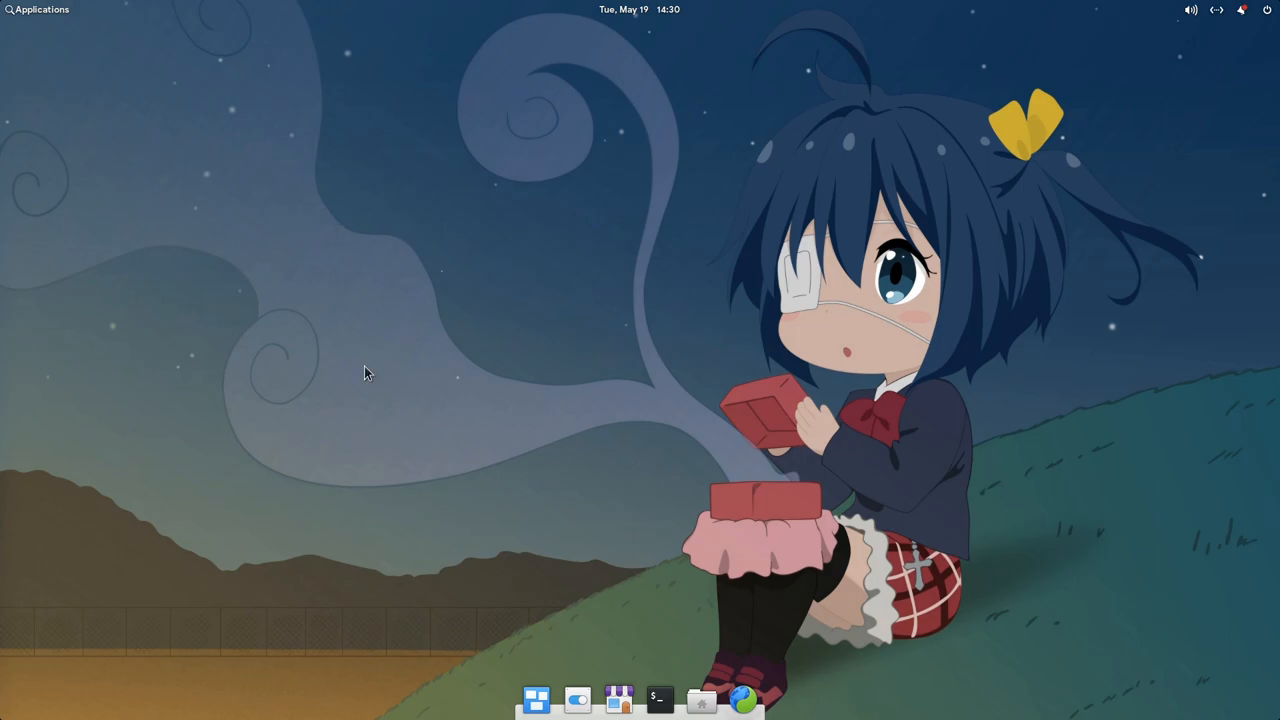